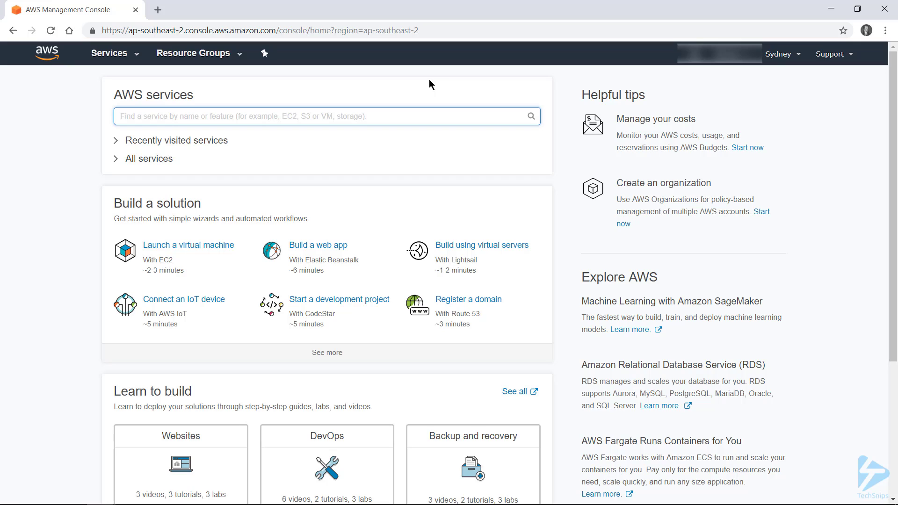
mouse_move(423, 116)
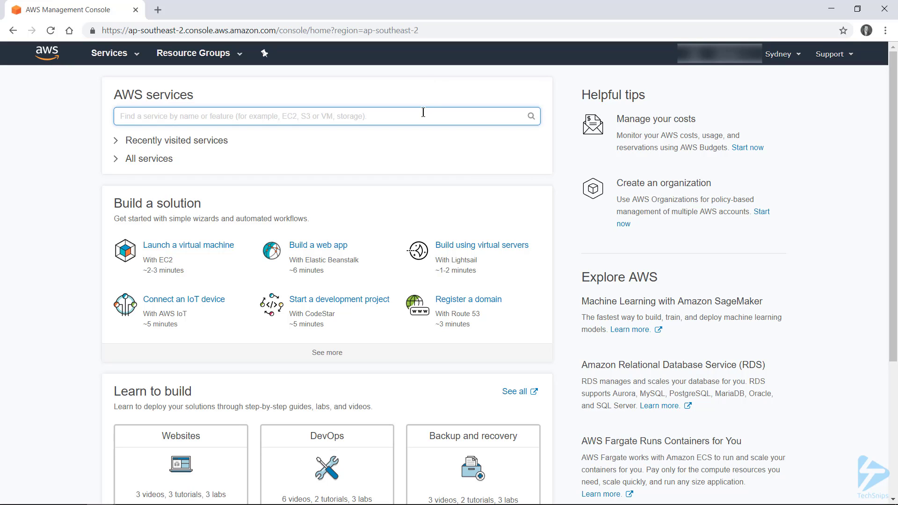
Step: Find Elastic Beanstalk via the services search 'Elas' and open its welcome page
type("Elas")
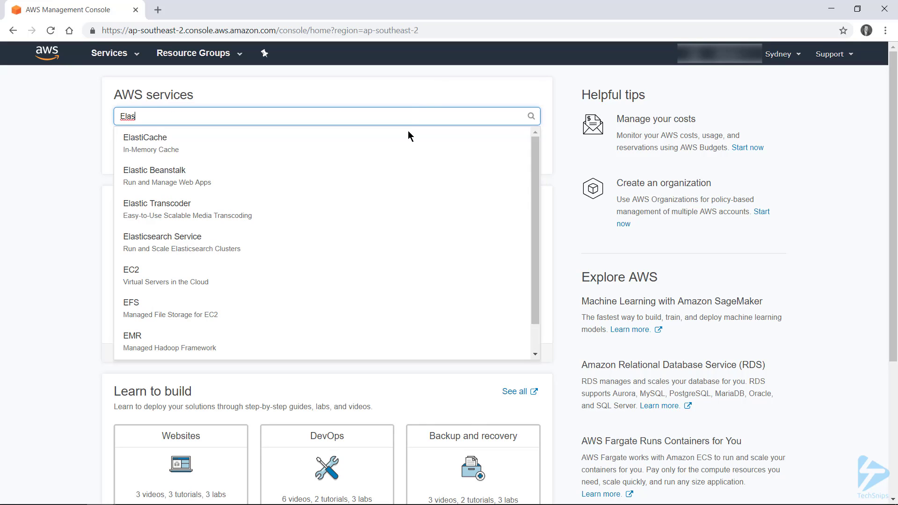
left_click(155, 176)
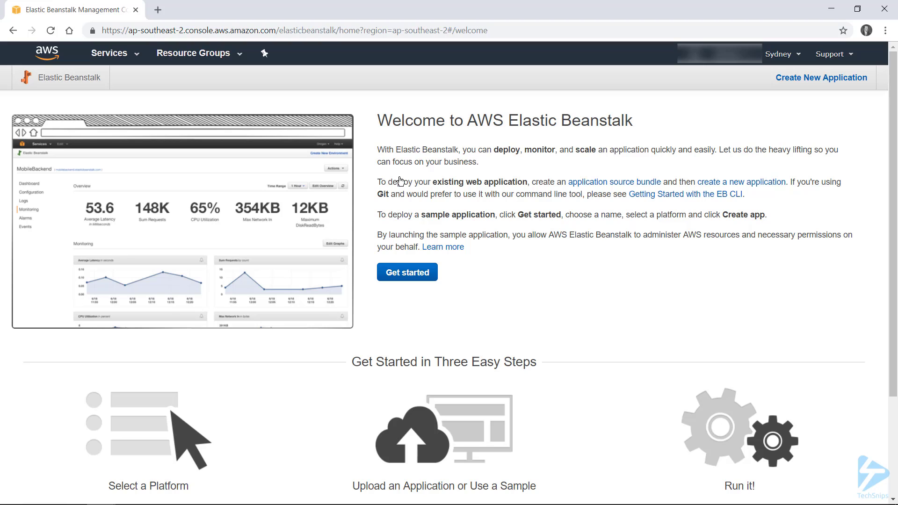
mouse_move(820, 78)
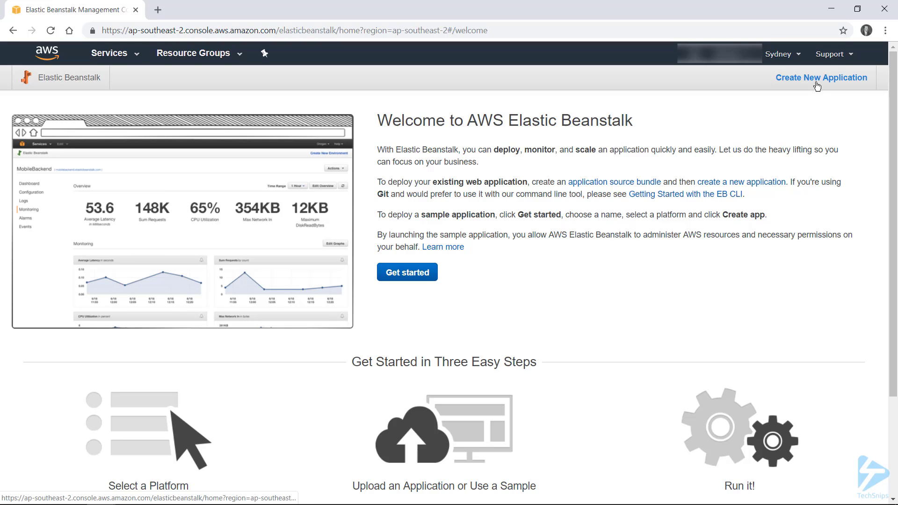
Step: Create a new application named TechSnips-Web-Demo with its description
left_click(821, 78)
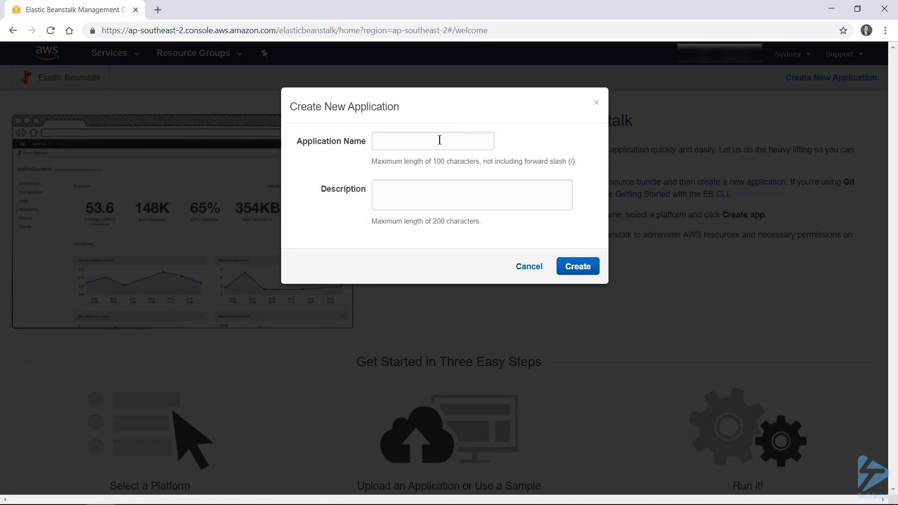
type("TechSnips-Web-Demo")
type("Demo .NET Web App for TechSnips")
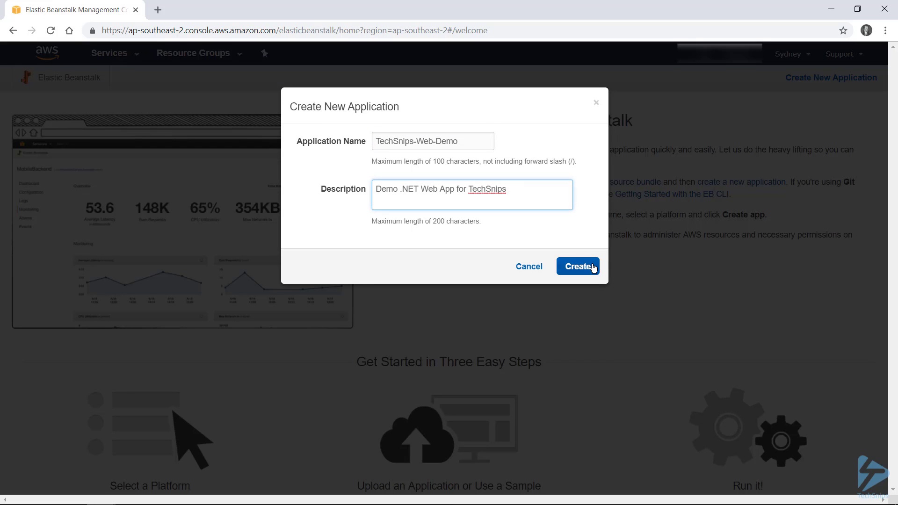
left_click(578, 267)
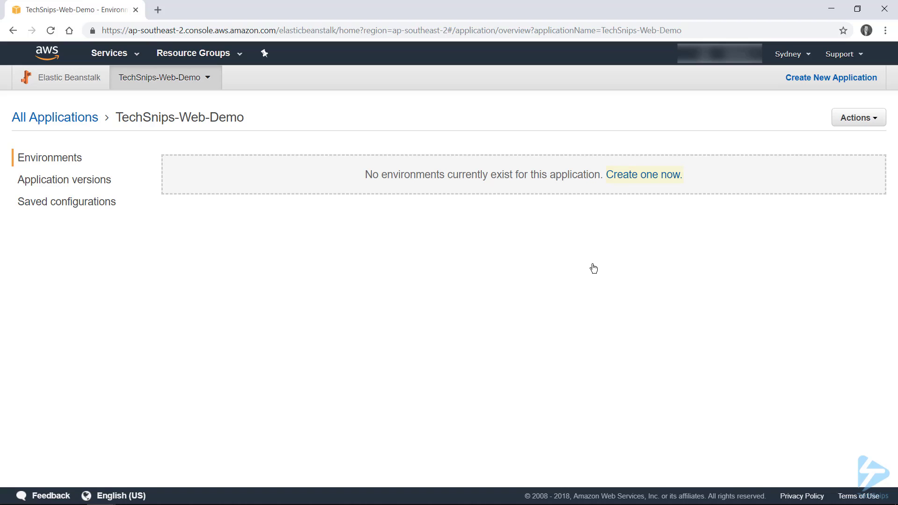
Step: Start a new environment from the application's Actions menu and choose the Web server tier
left_click(858, 118)
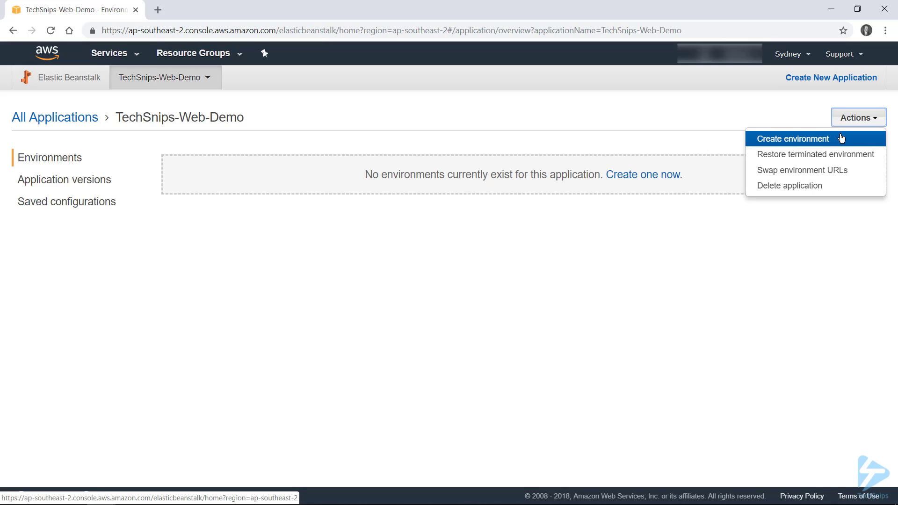
left_click(793, 138)
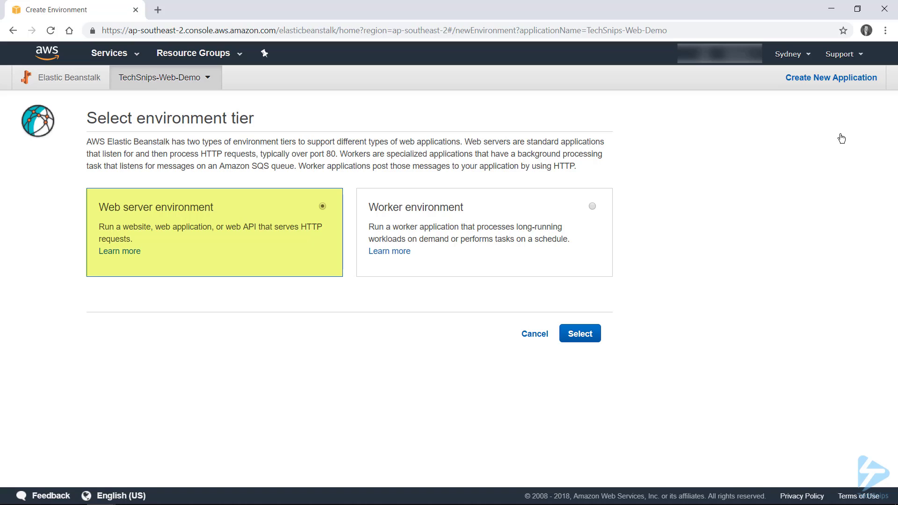
left_click(483, 232)
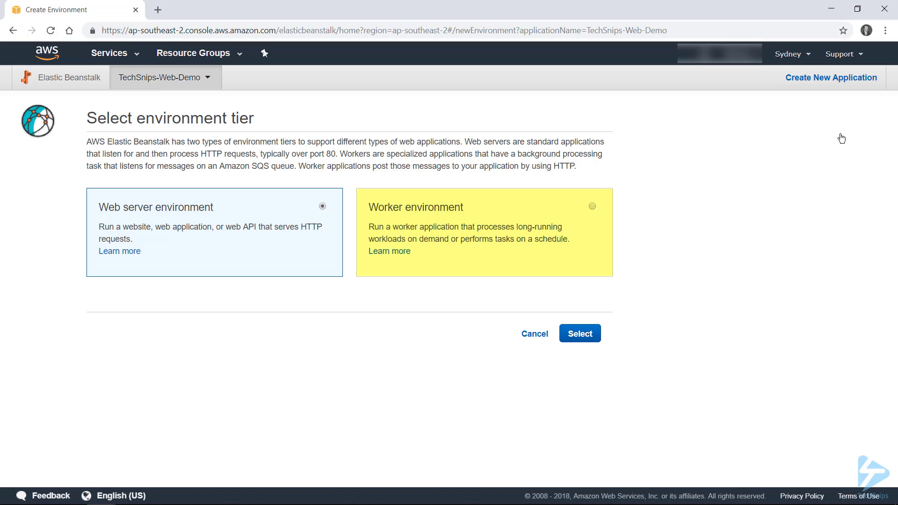
mouse_move(834, 139)
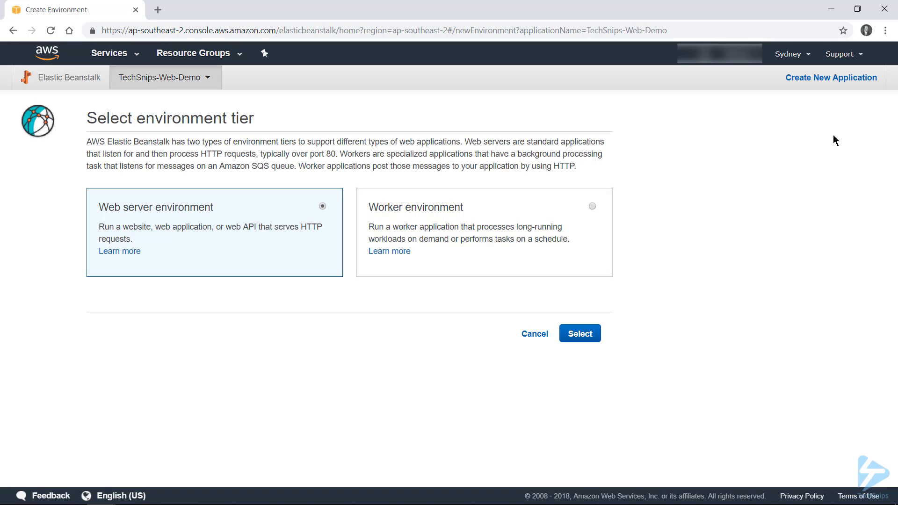
mouse_move(579, 333)
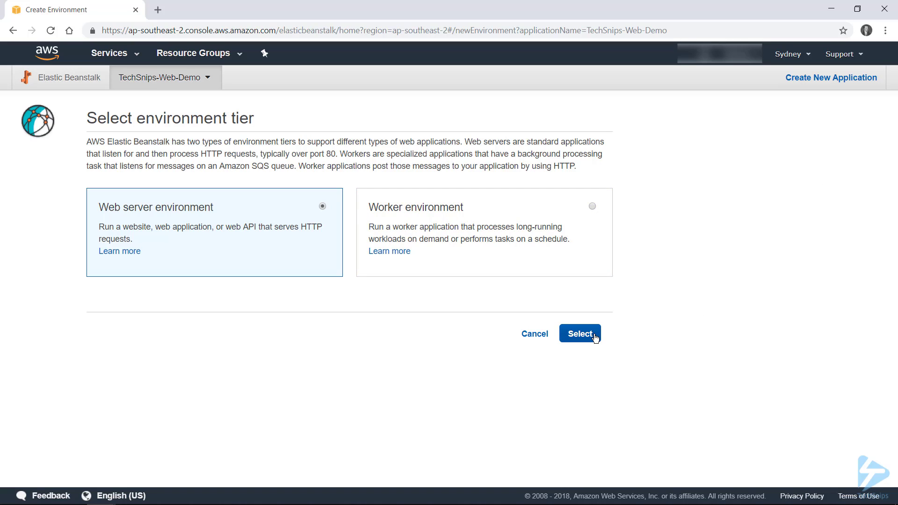
Step: Name the environment TechsnipsWebDemo-Live and confirm the TechsnipsWebDemo domain is available
left_click(579, 333)
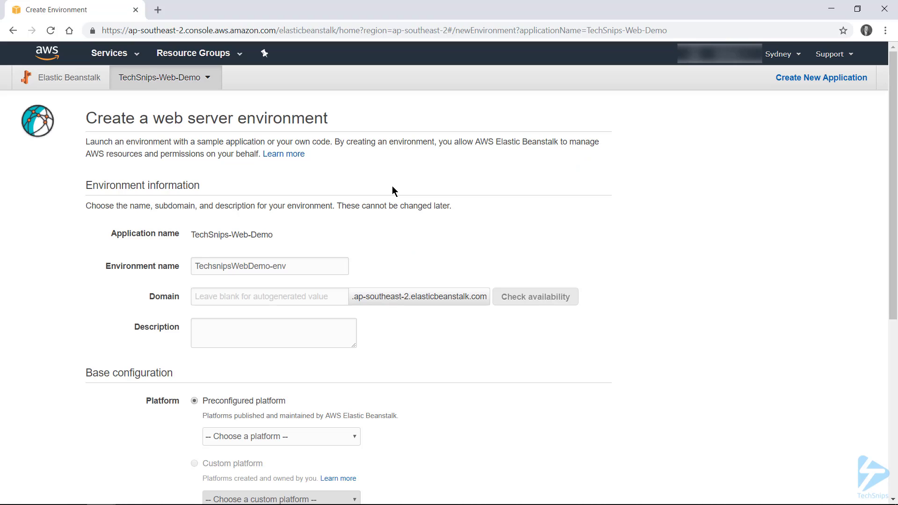
left_click(269, 266)
type("Liv")
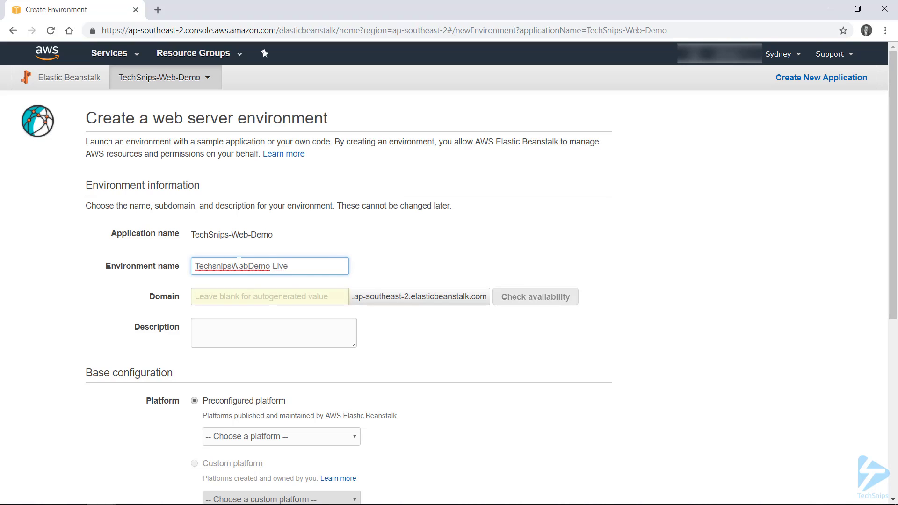
left_click(269, 297)
type("TechsnipsWebDemo")
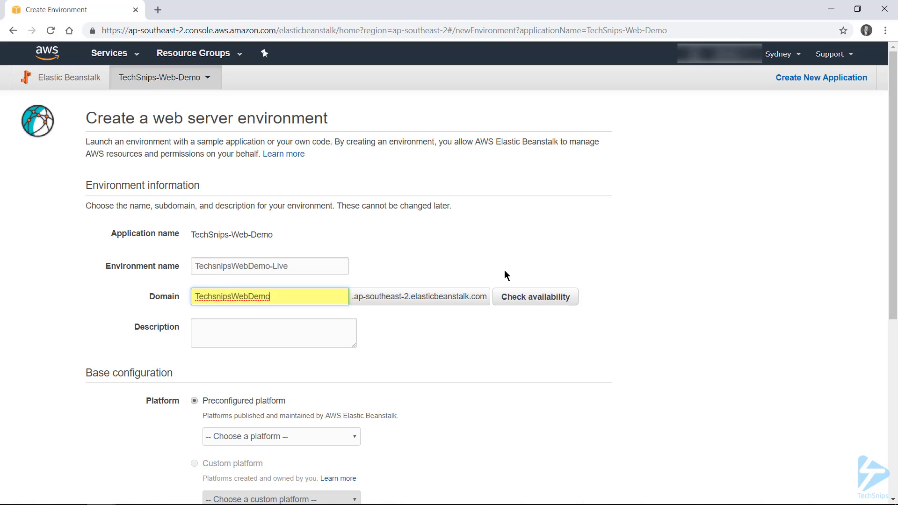
left_click(534, 296)
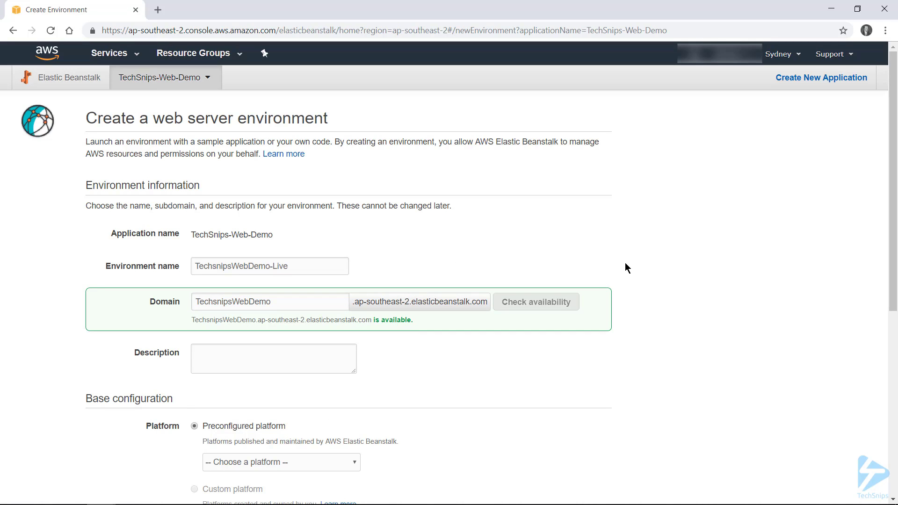
Step: Describe it as 'Live Environment for Demo TechSnips Web App'
left_click(273, 358)
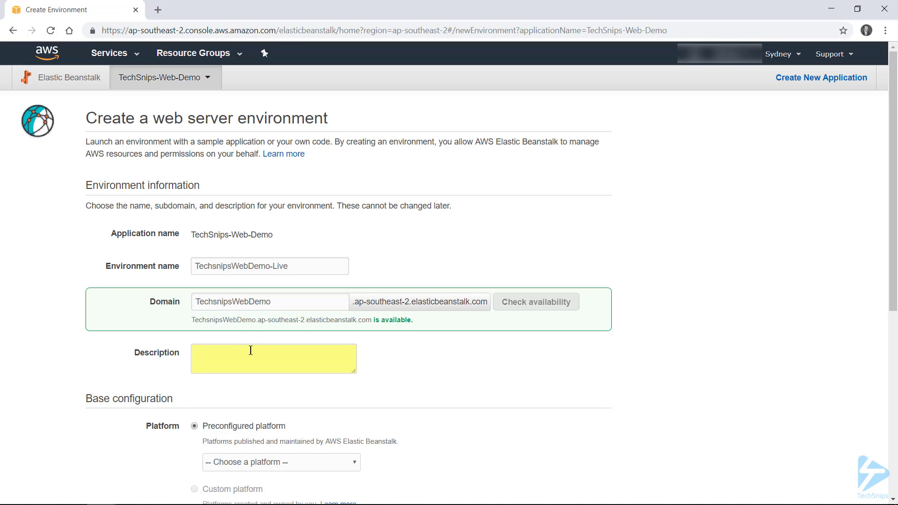
type("Live Environment for Demo TechSnips Web App")
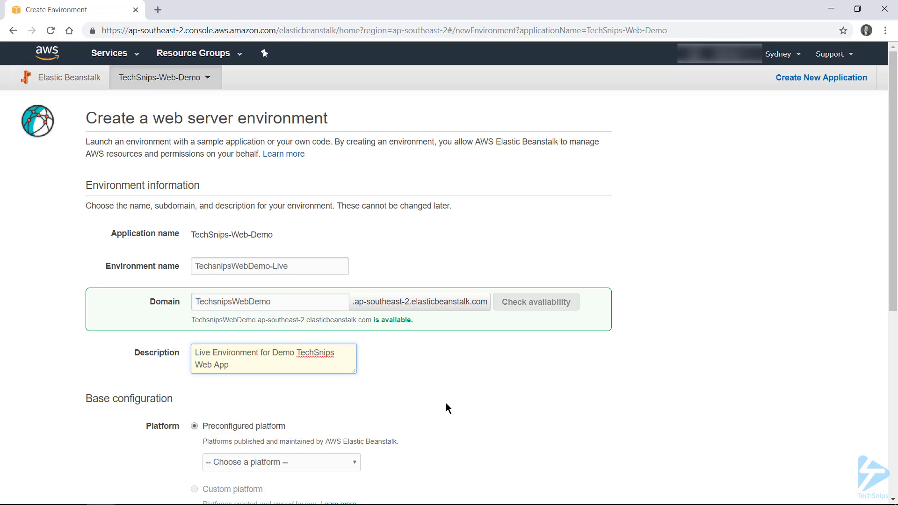
Step: Choose the preconfigured .NET (Windows/IIS) platform for the environment
scroll("down", 3)
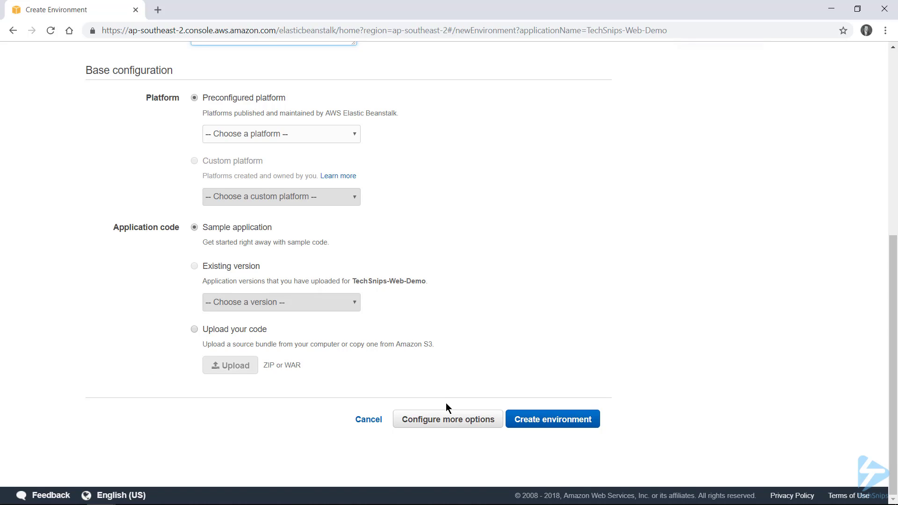
mouse_move(467, 223)
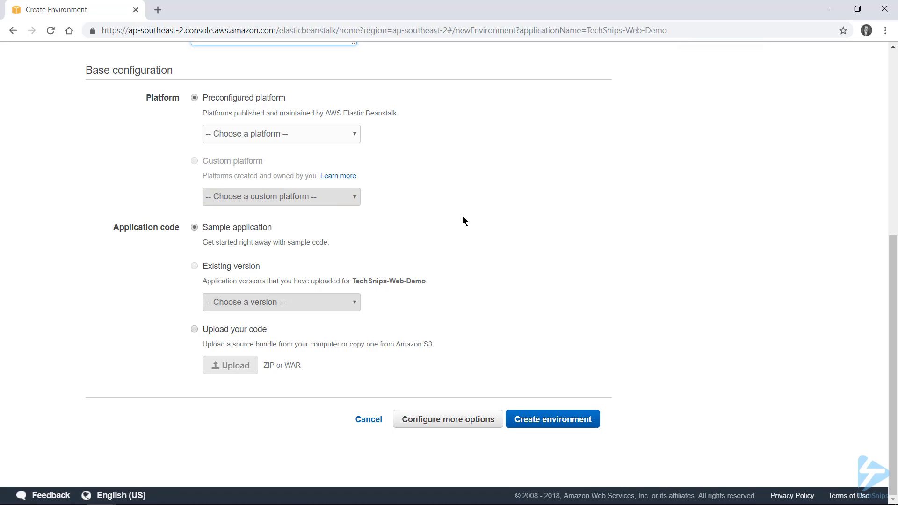
left_click(280, 134)
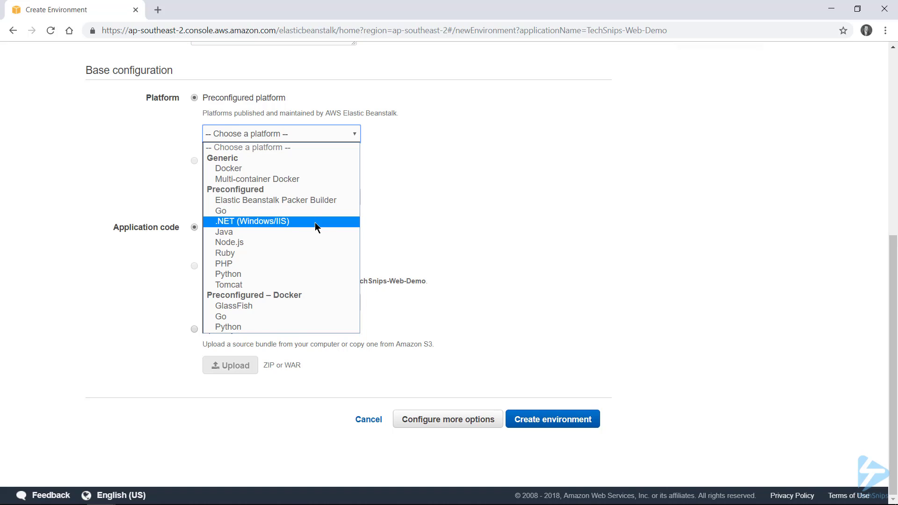
left_click(251, 222)
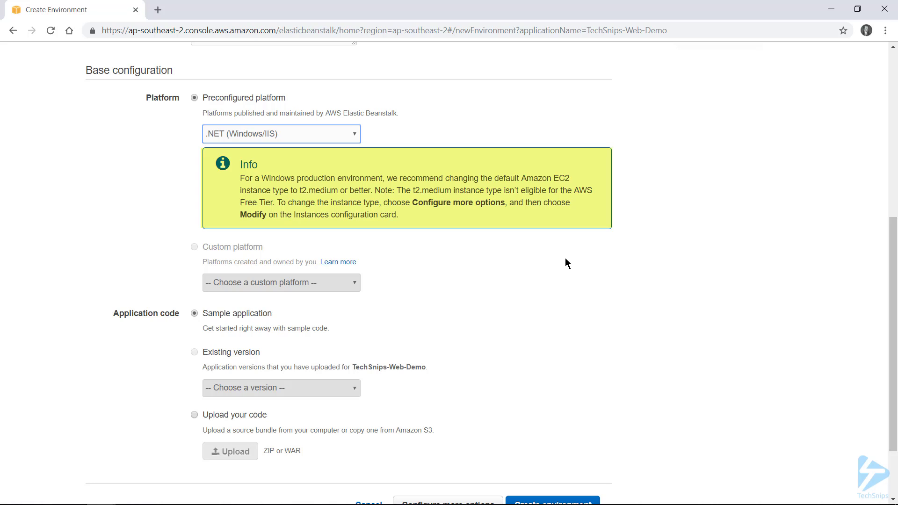
scroll("down", 3)
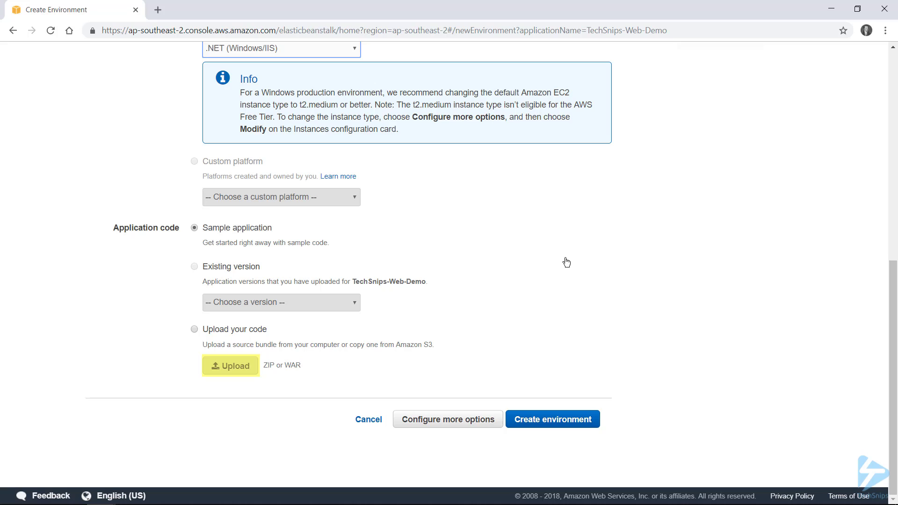
Step: Supply own code by selecting the local EBDemo-v1.0.0.zip source bundle
left_click(194, 329)
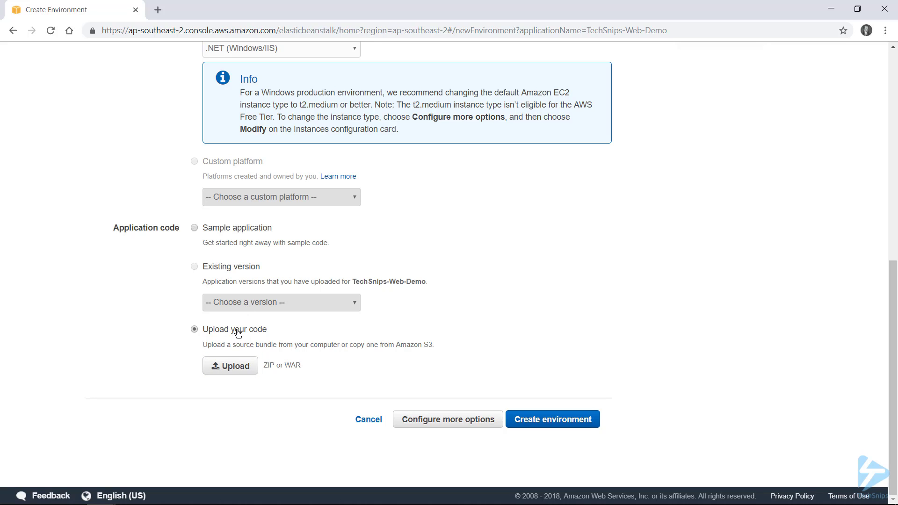
left_click(230, 366)
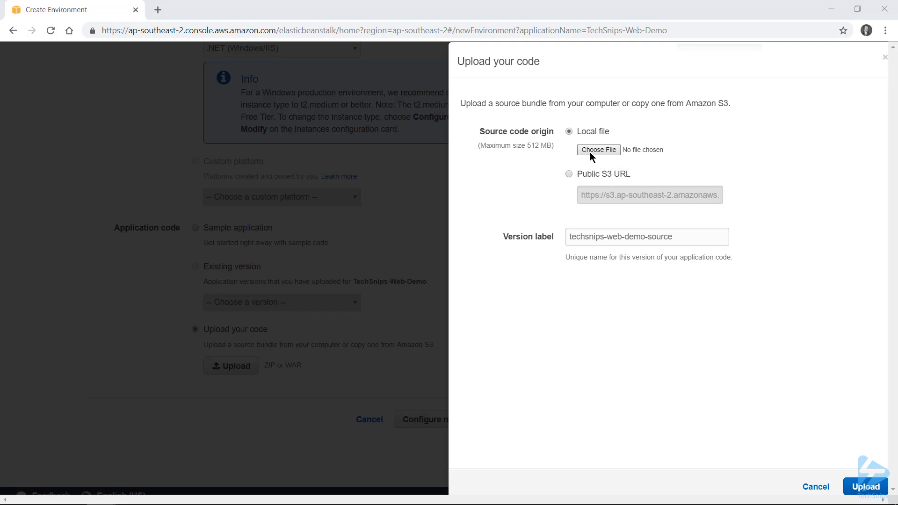
left_click(597, 150)
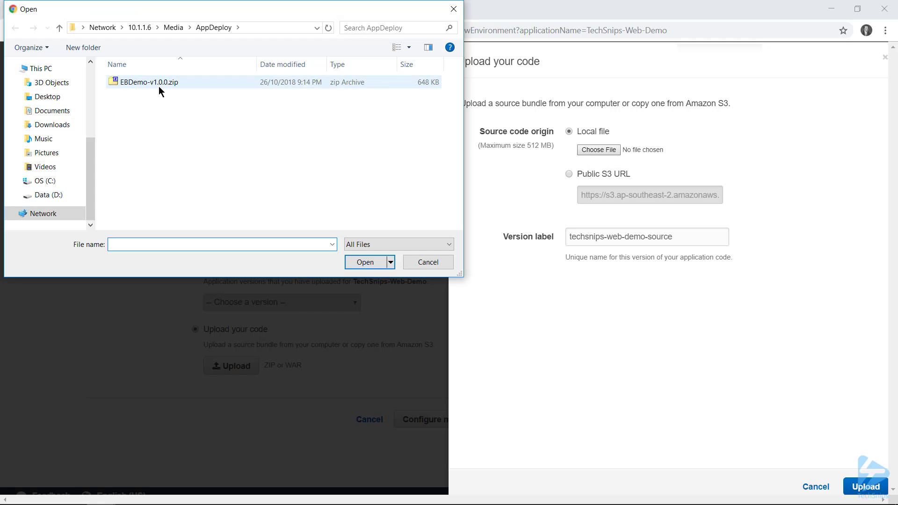
left_click(364, 262)
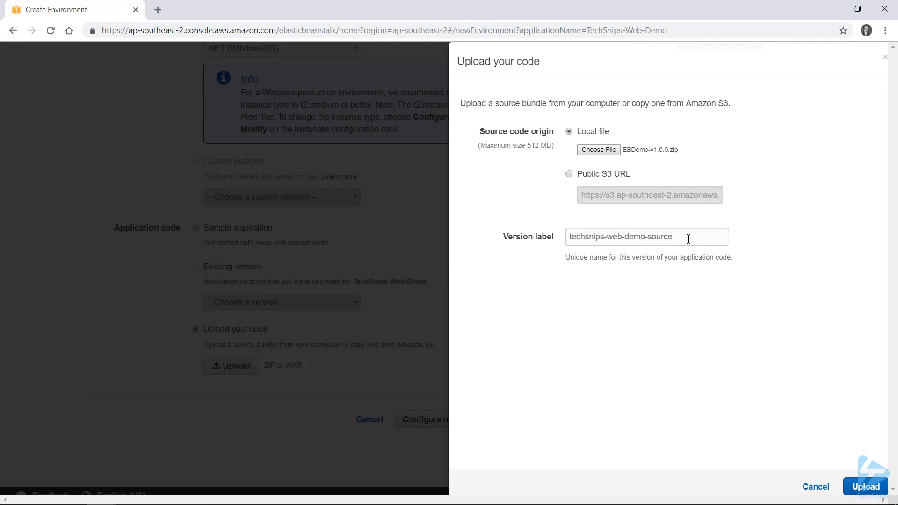
Step: Label the version EBDemo-v1.0.0 and upload the bundle
triple_click(646, 237)
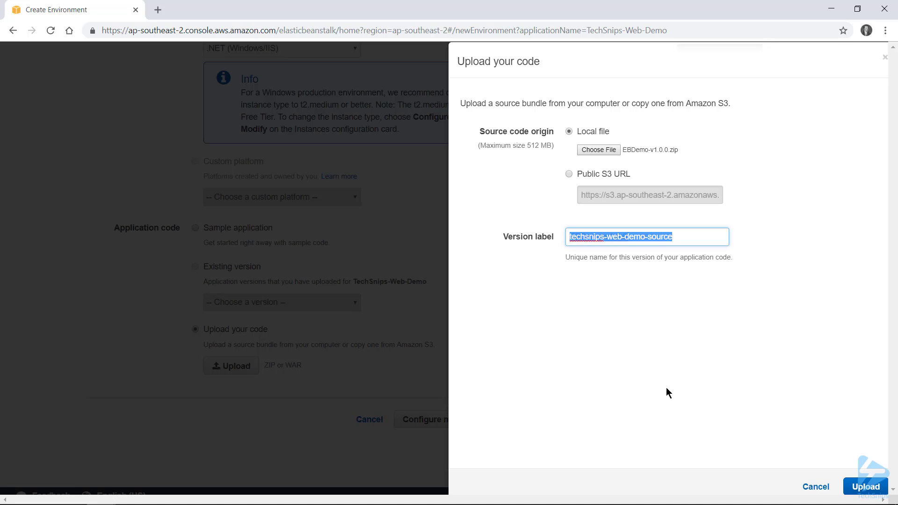
type("EBDemo-v1.0.0")
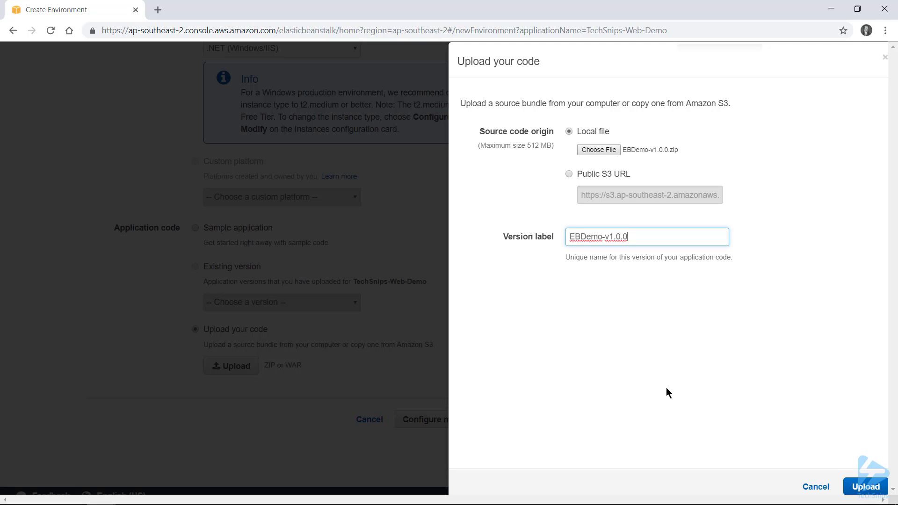
mouse_move(865, 486)
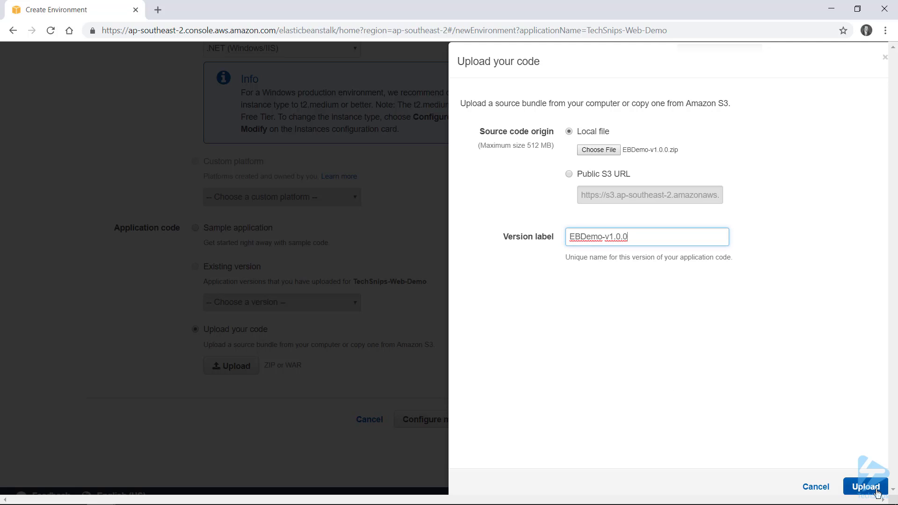
left_click(865, 486)
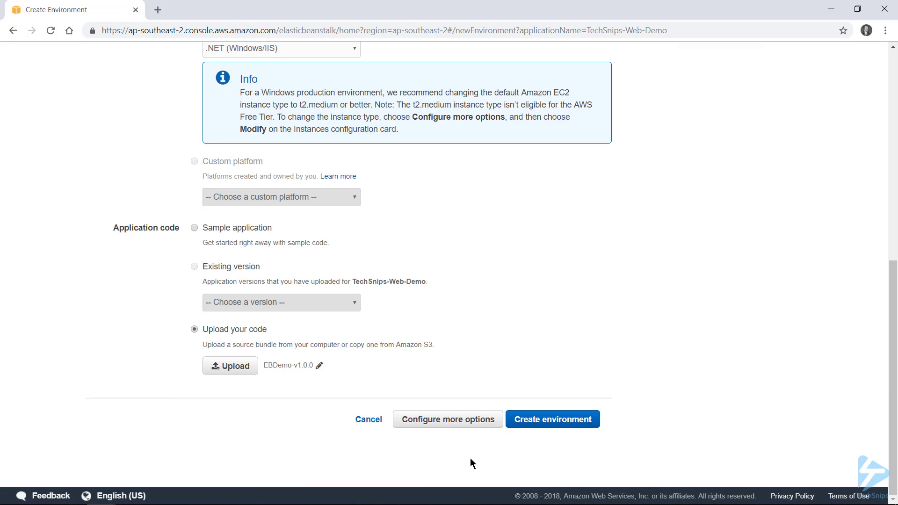
mouse_move(430, 426)
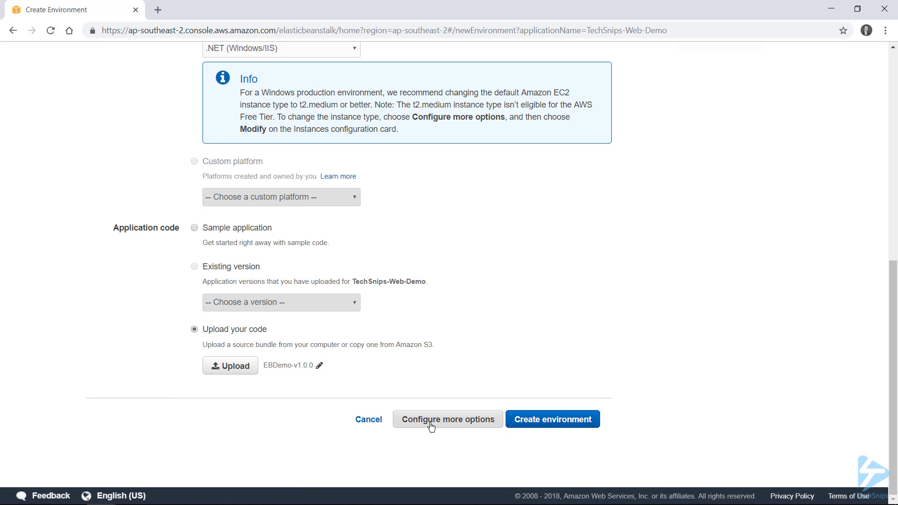
Step: Go to Configure more options for TechsnipsWebDemo-Live and choose the High availability preset
left_click(447, 420)
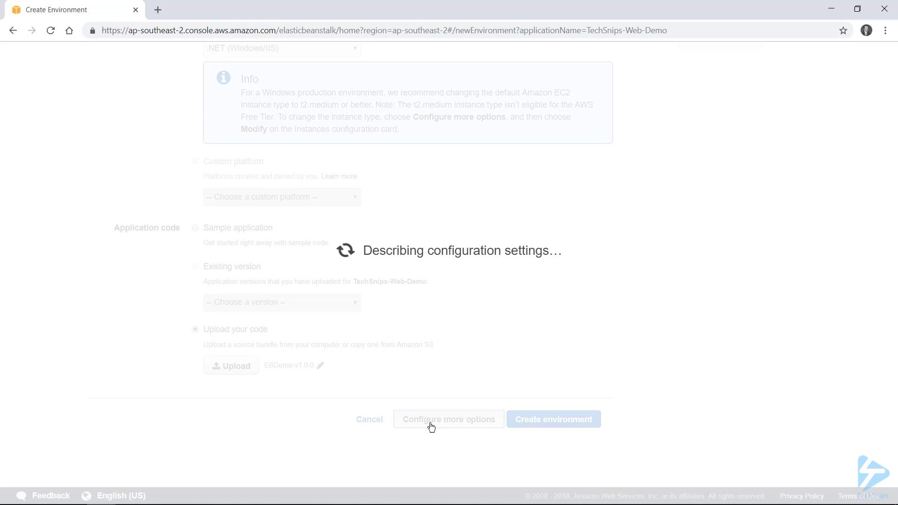
left_click(448, 419)
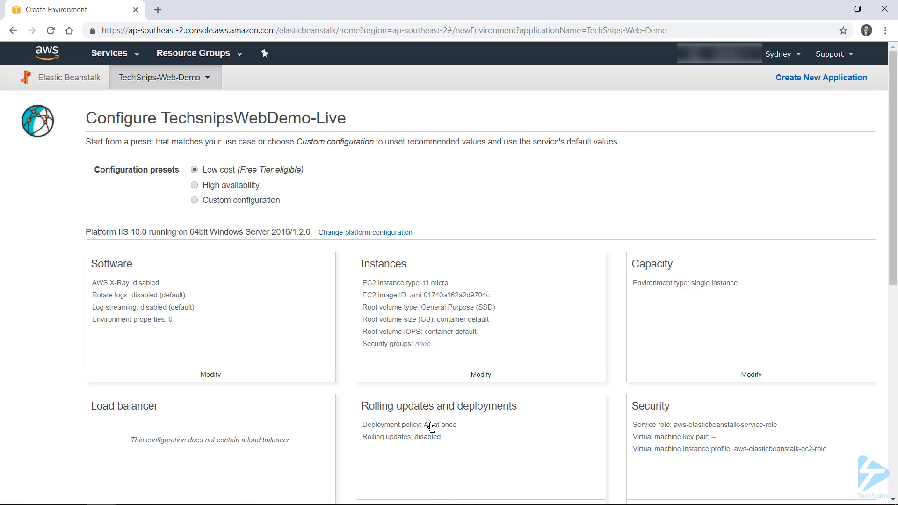
left_click(194, 170)
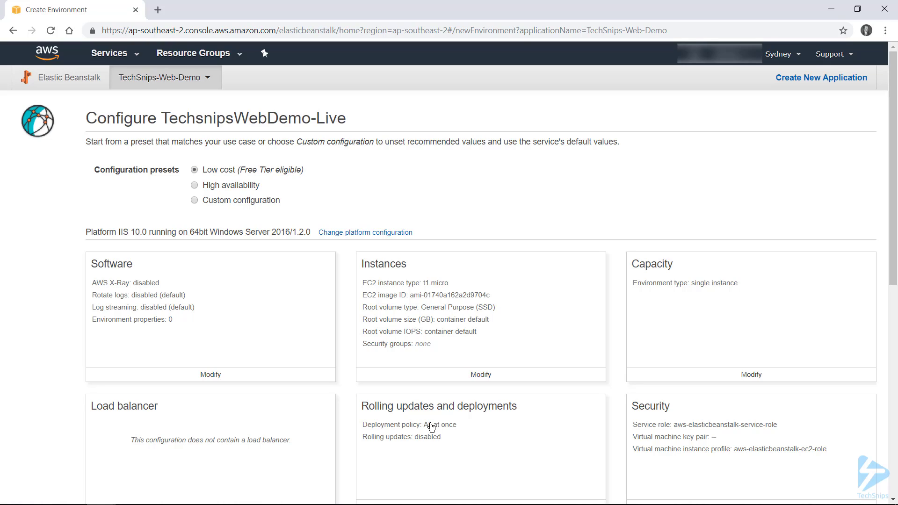
mouse_move(125, 436)
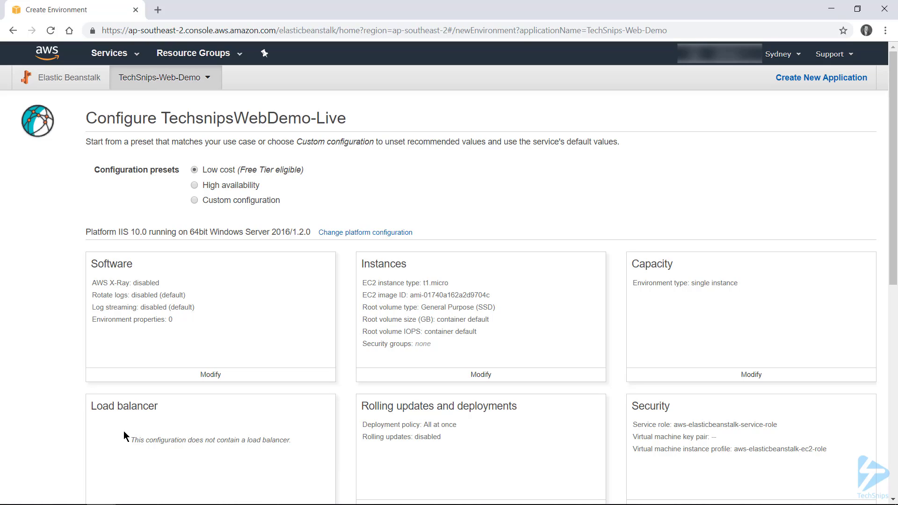
double_click(210, 439)
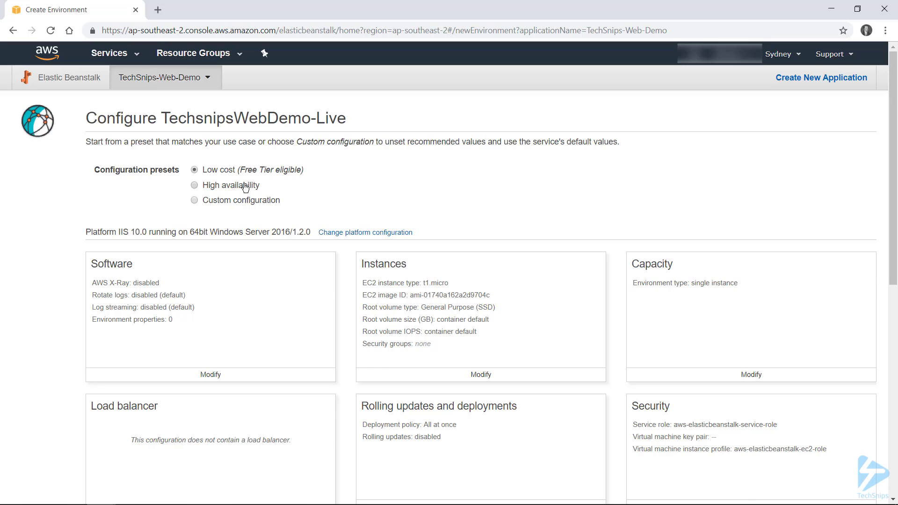
left_click(194, 184)
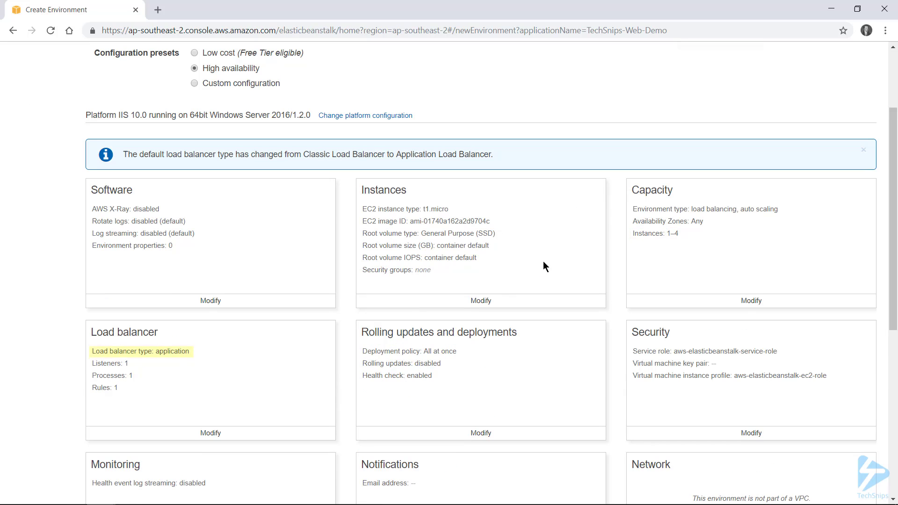
mouse_move(303, 350)
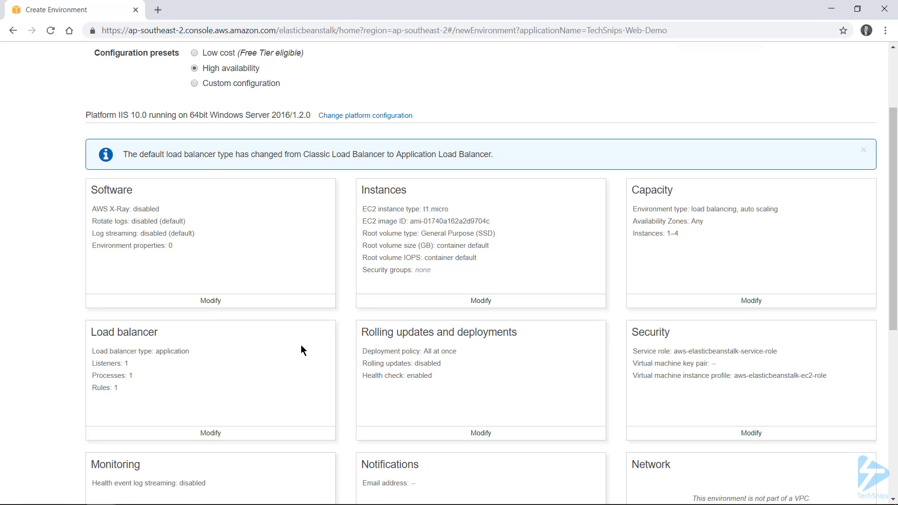
mouse_move(466, 315)
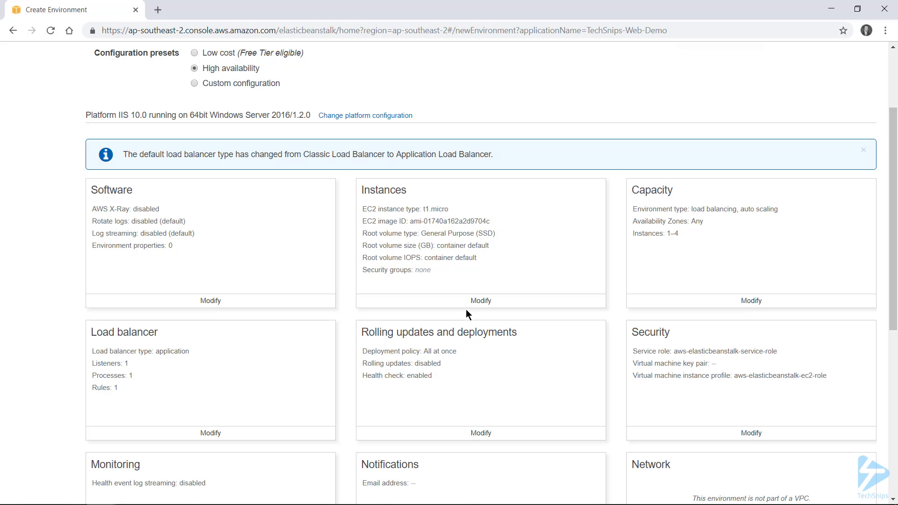
mouse_move(481, 300)
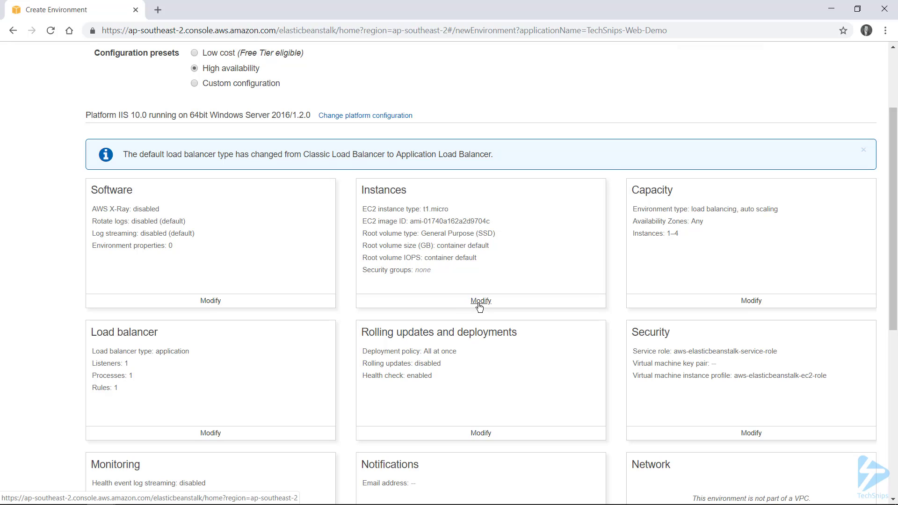
Step: Open the environment's instance settings showing t1.micro and General Purpose root volume
left_click(480, 300)
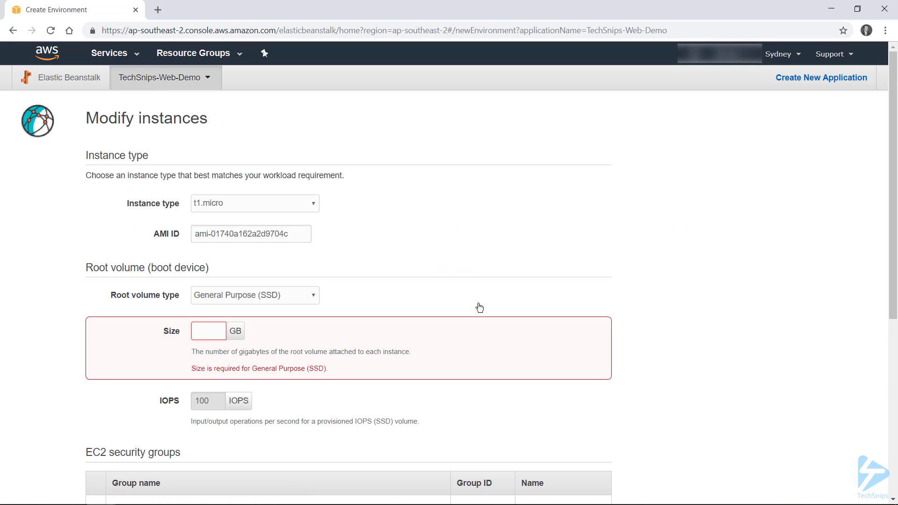
mouse_move(387, 222)
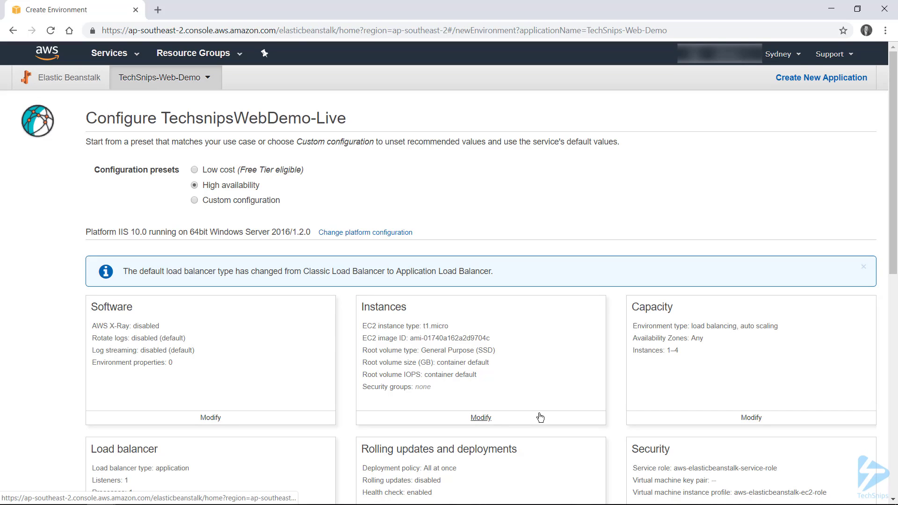
mouse_move(539, 346)
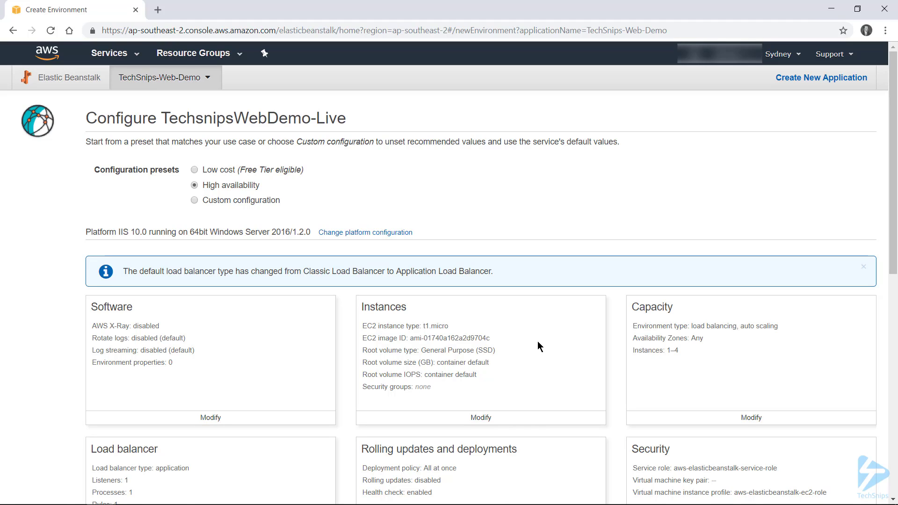
Step: Create the environment and let TechsnipsWebDemo-Live launch to Green health on EBDemo-v1.0.0
scroll("down", 3)
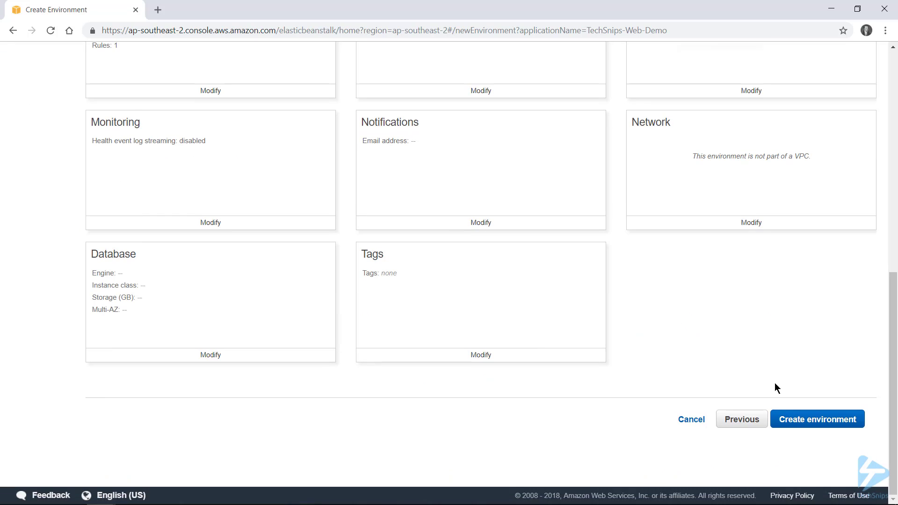
mouse_move(806, 427)
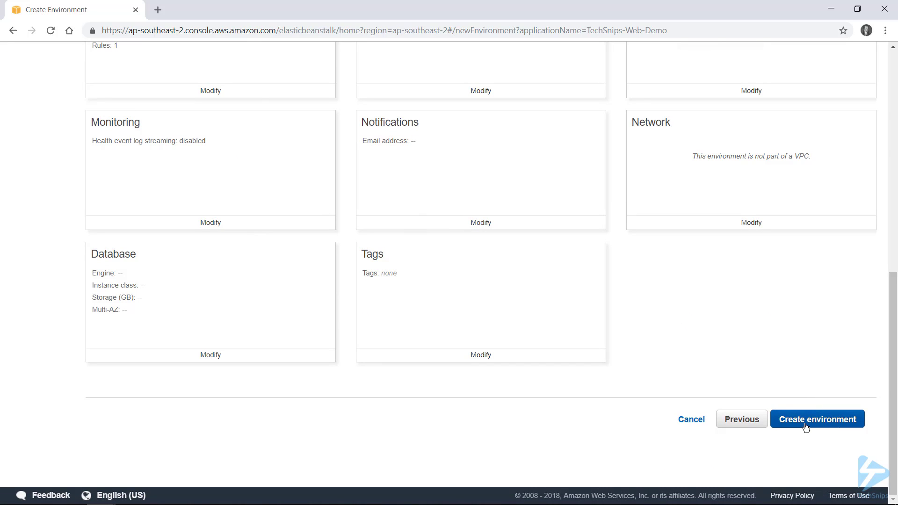
left_click(817, 419)
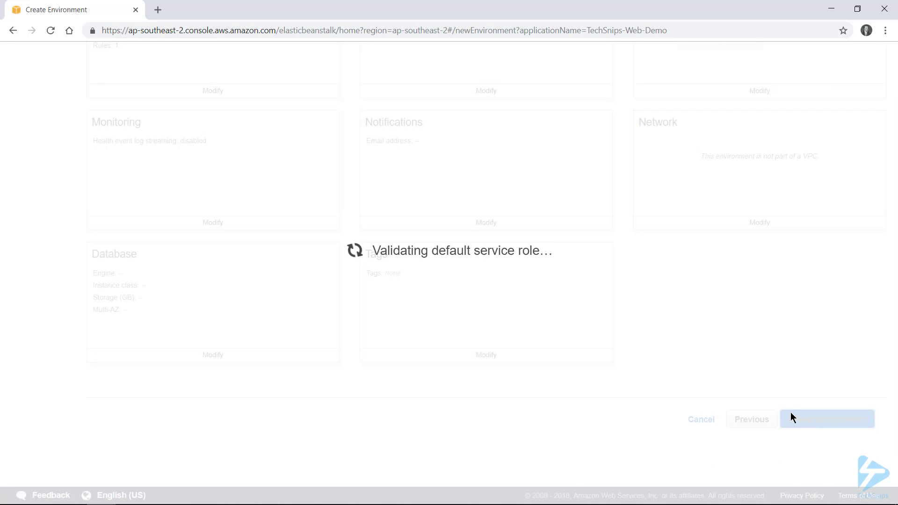
left_click(826, 419)
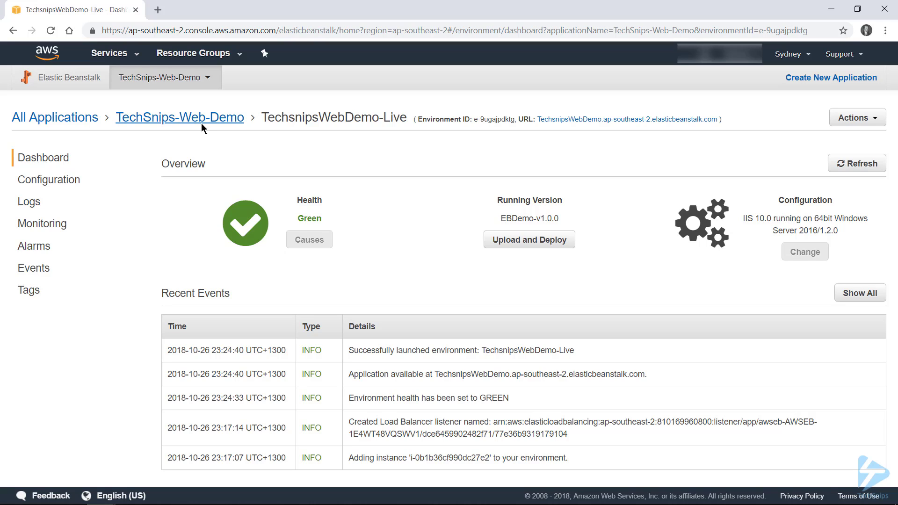
left_click(180, 118)
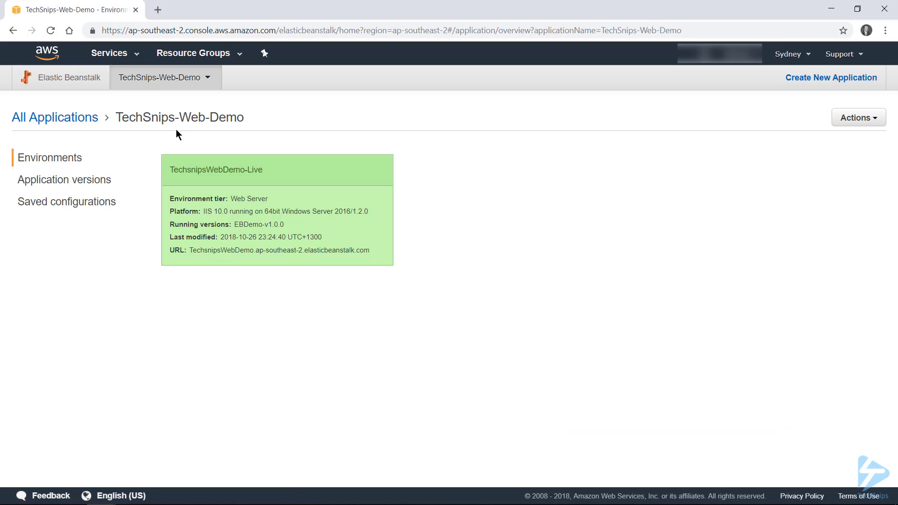
mouse_move(183, 169)
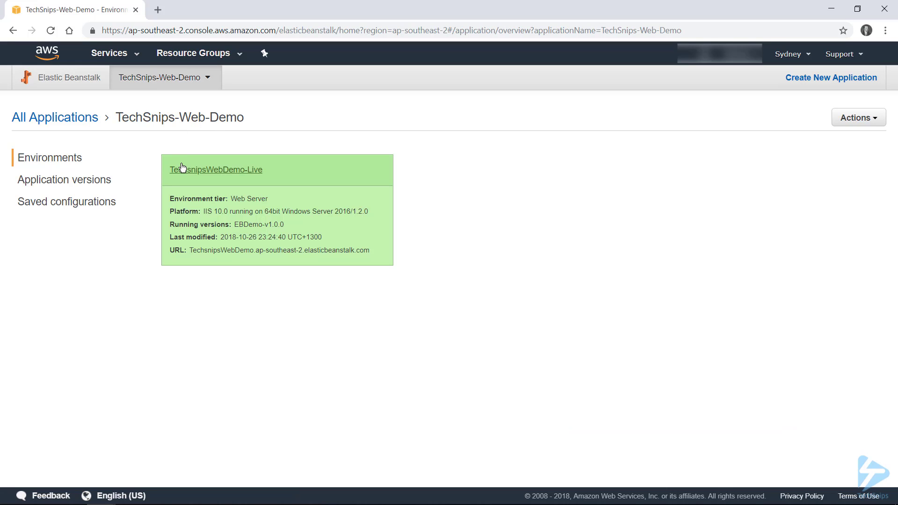
left_click(215, 170)
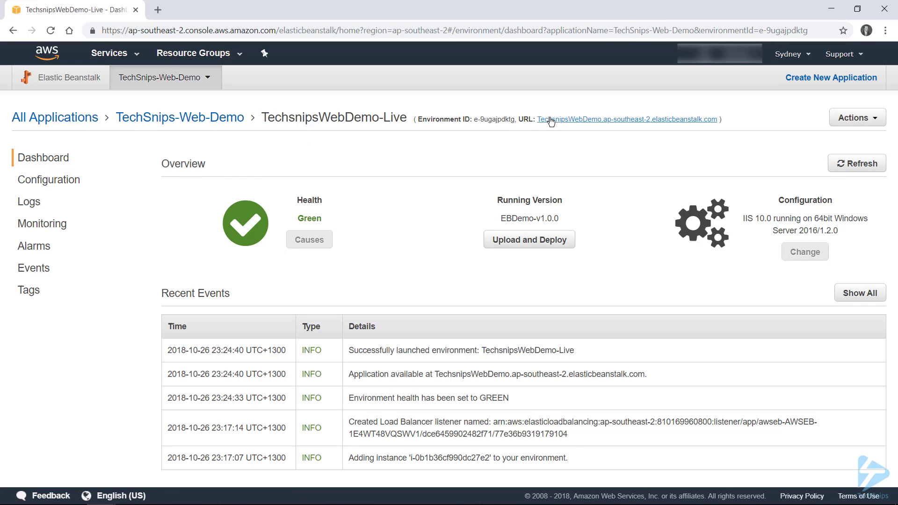
mouse_move(575, 121)
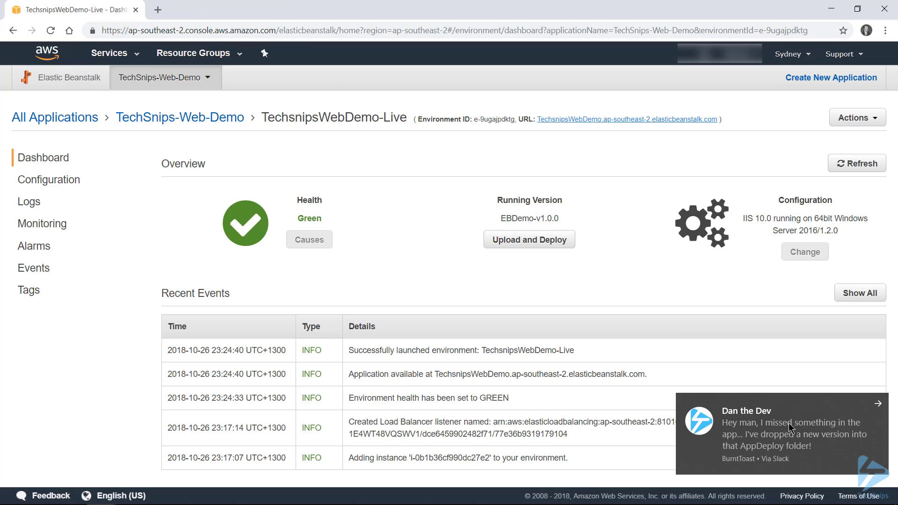
mouse_move(827, 413)
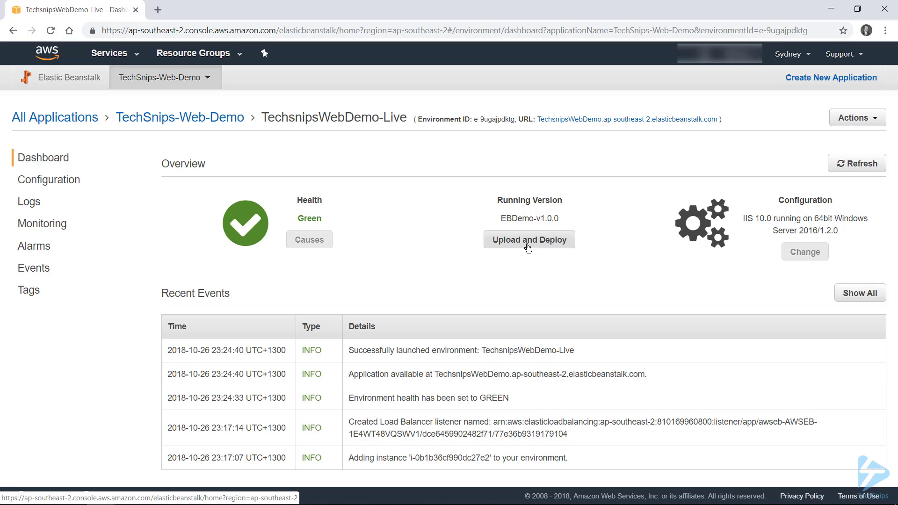
Step: Prepare an Upload and Deploy with EBDemo-v1.0.1.zip from AppDeploy, labelled EBDemo-v1.0.1
left_click(527, 239)
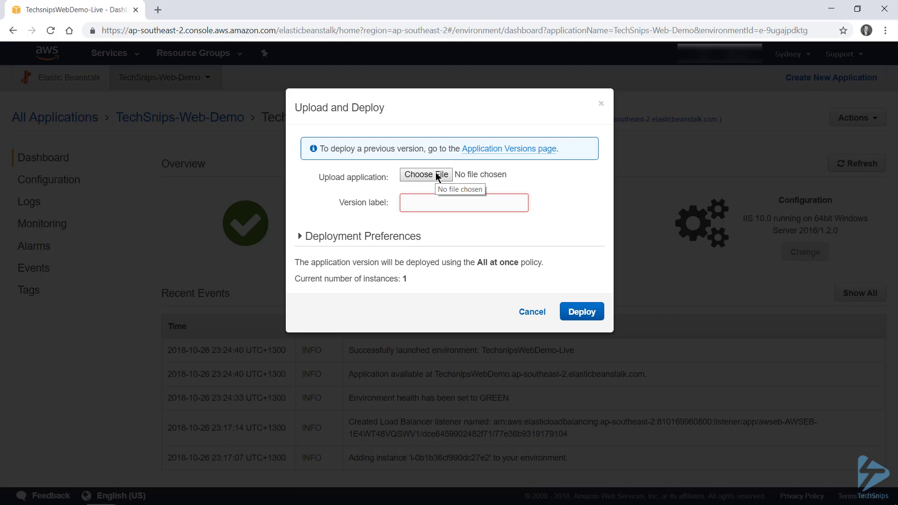
left_click(426, 175)
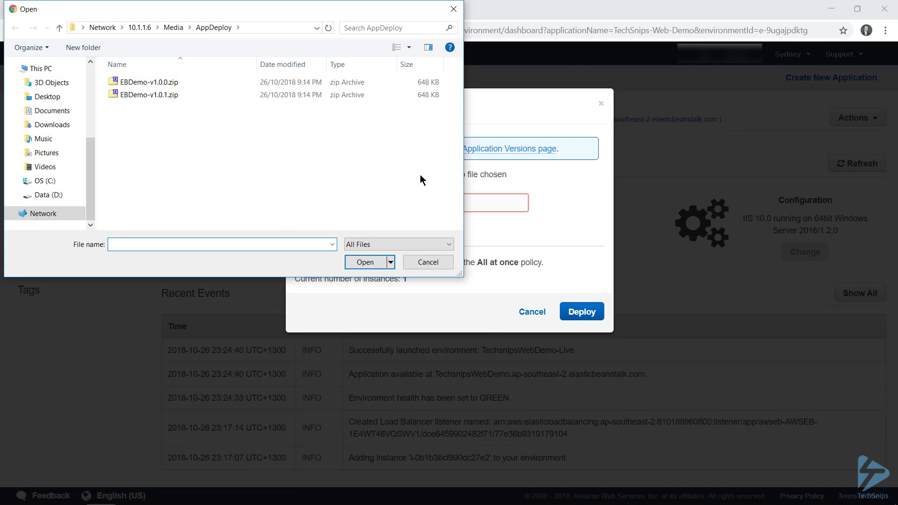
left_click(150, 95)
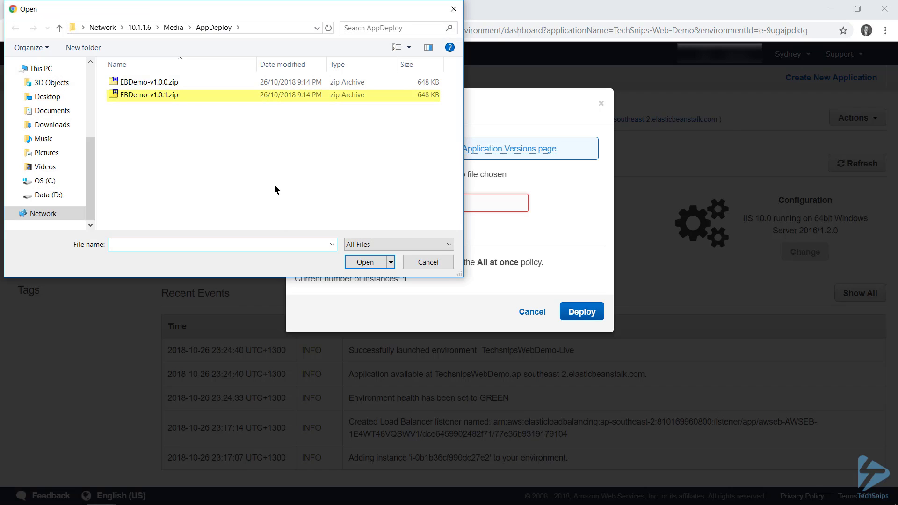
mouse_move(197, 105)
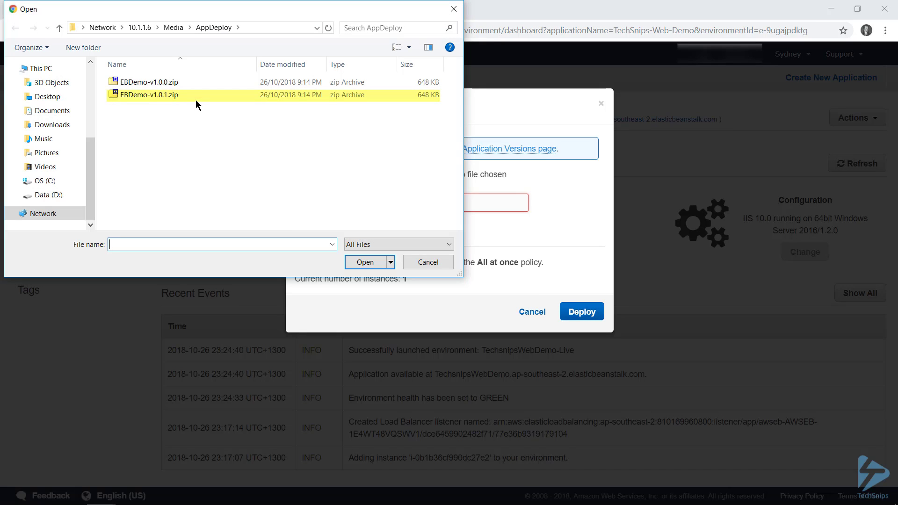
left_click(364, 262)
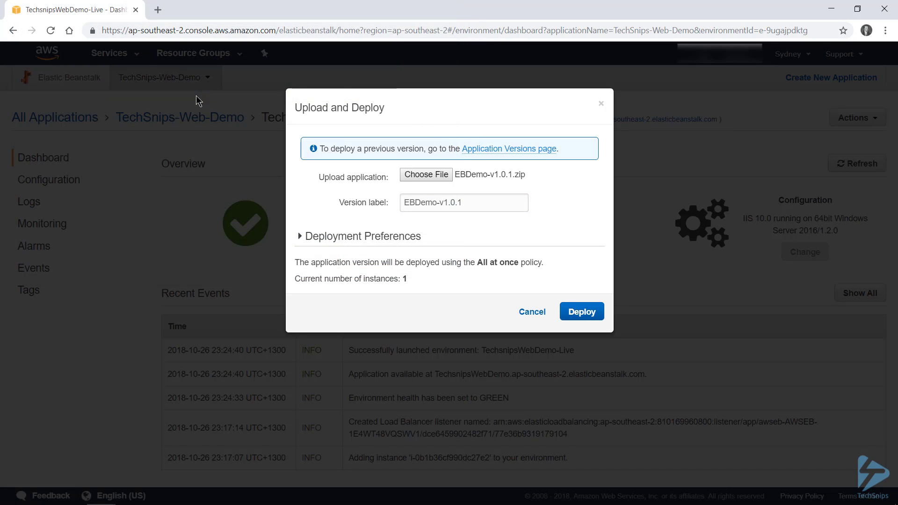
left_click(464, 202)
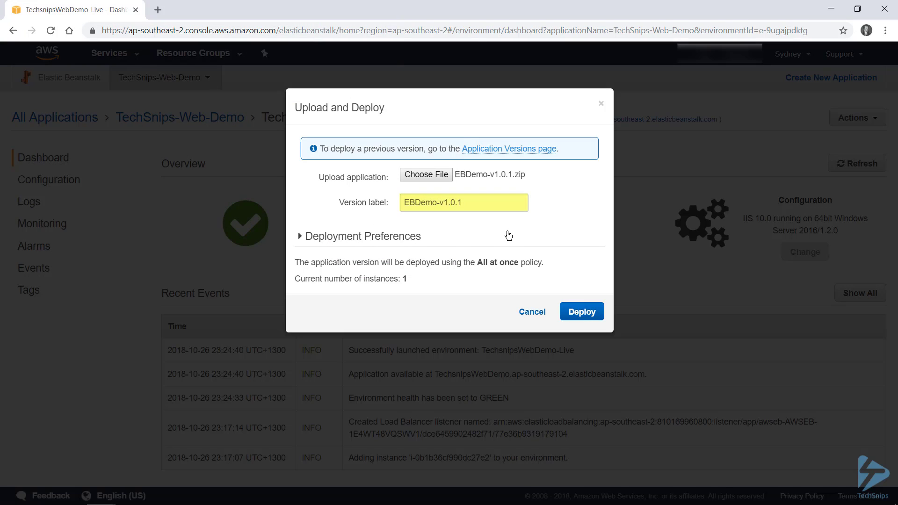
mouse_move(501, 235)
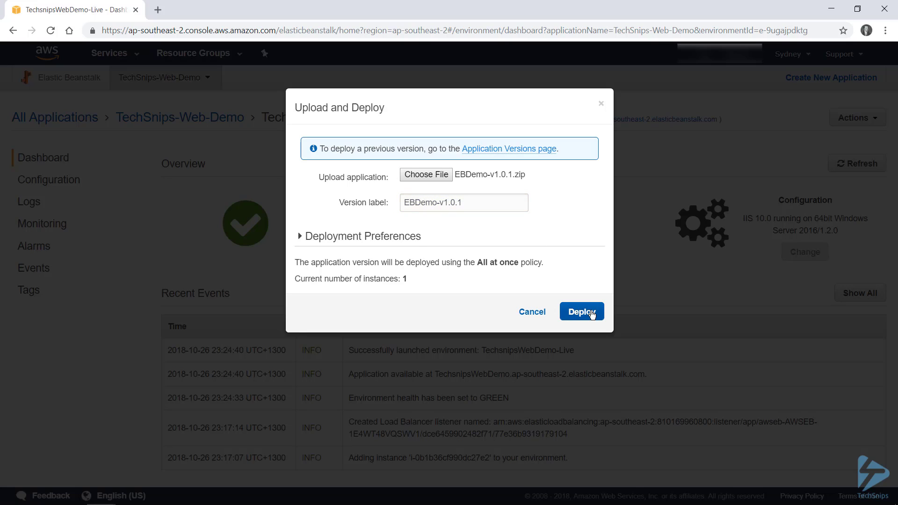
Step: Deploy EBDemo-v1.0.1 to TechsnipsWebDemo-Live, confirm Green health, and view the TechSnipsDemo site
left_click(581, 311)
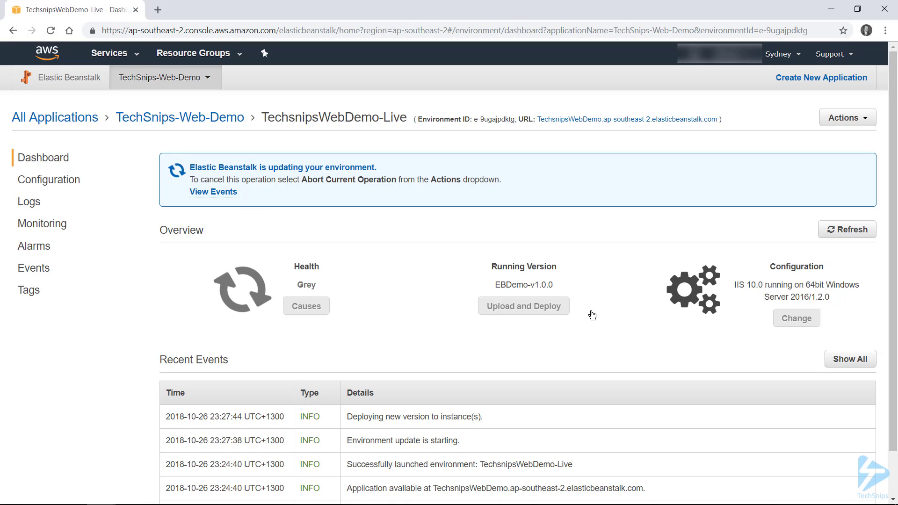
left_click(848, 229)
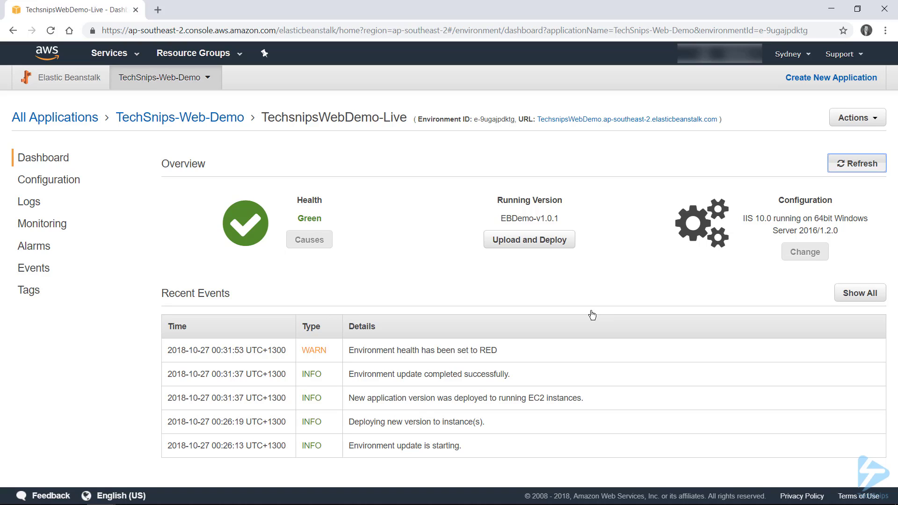
mouse_move(603, 119)
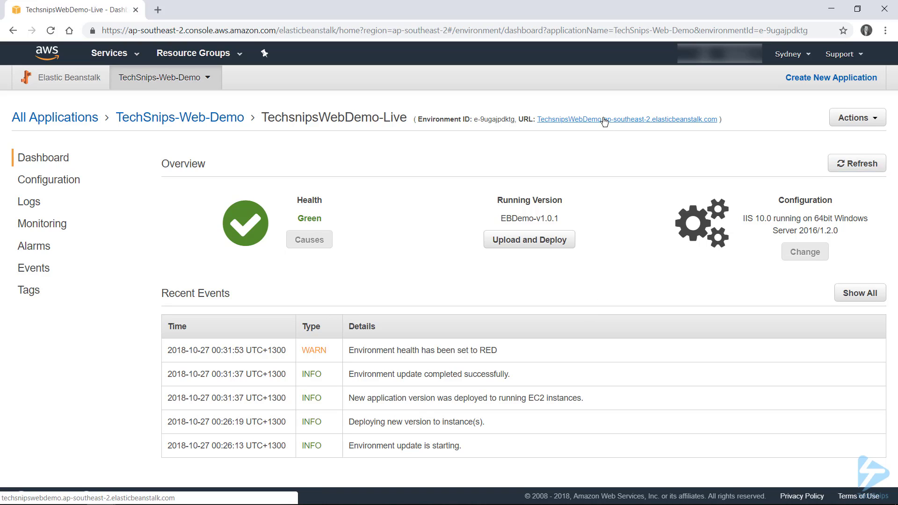
left_click(625, 119)
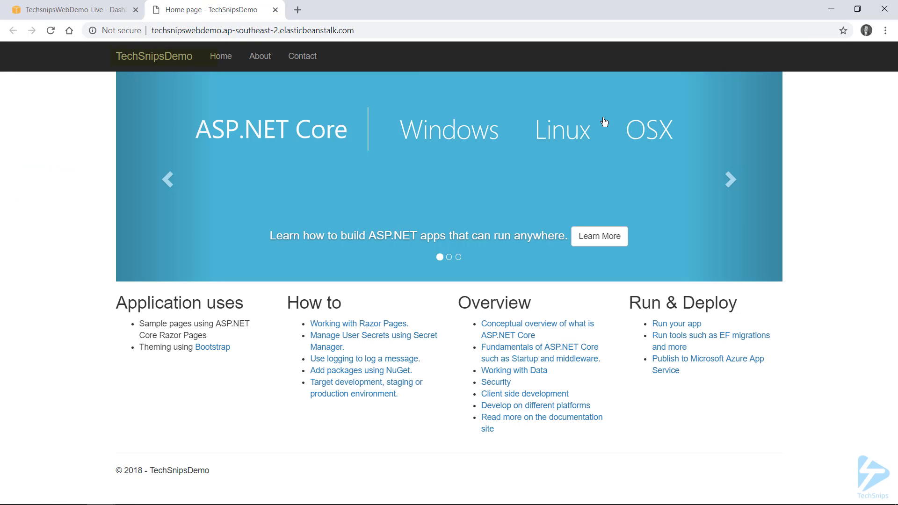